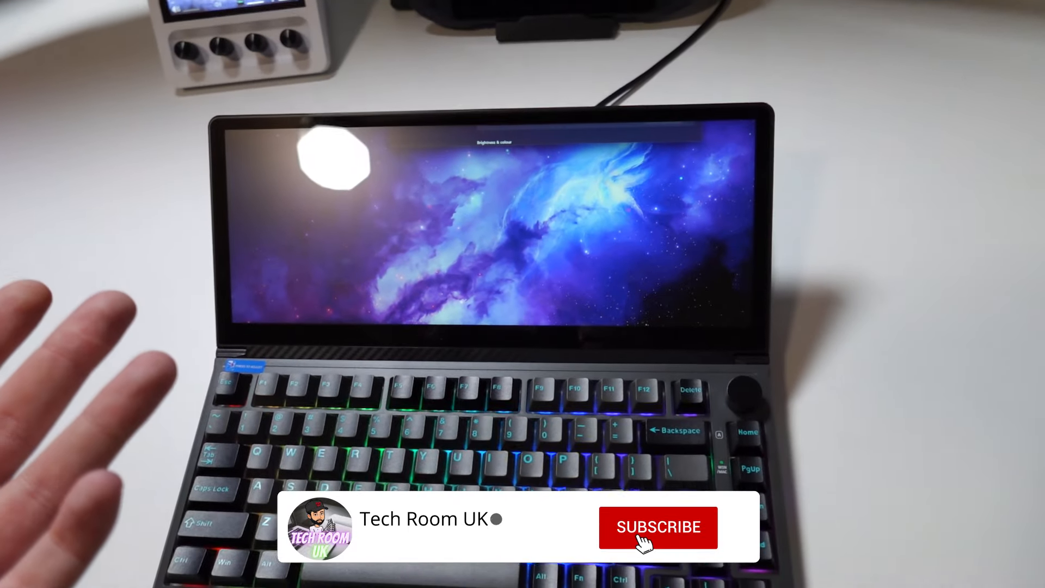
{"action": "left_click", "coordinate": [657, 526]}
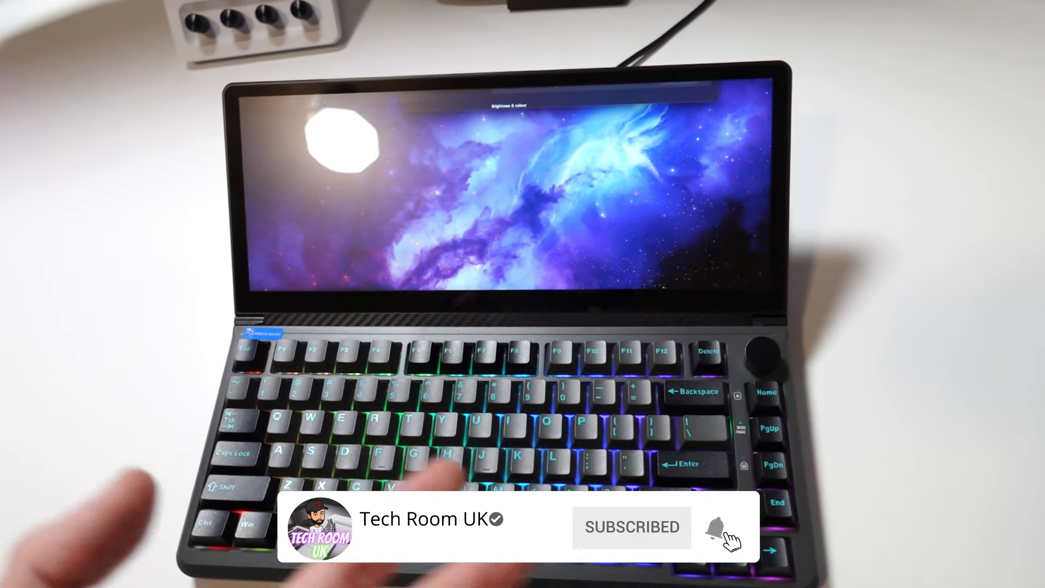